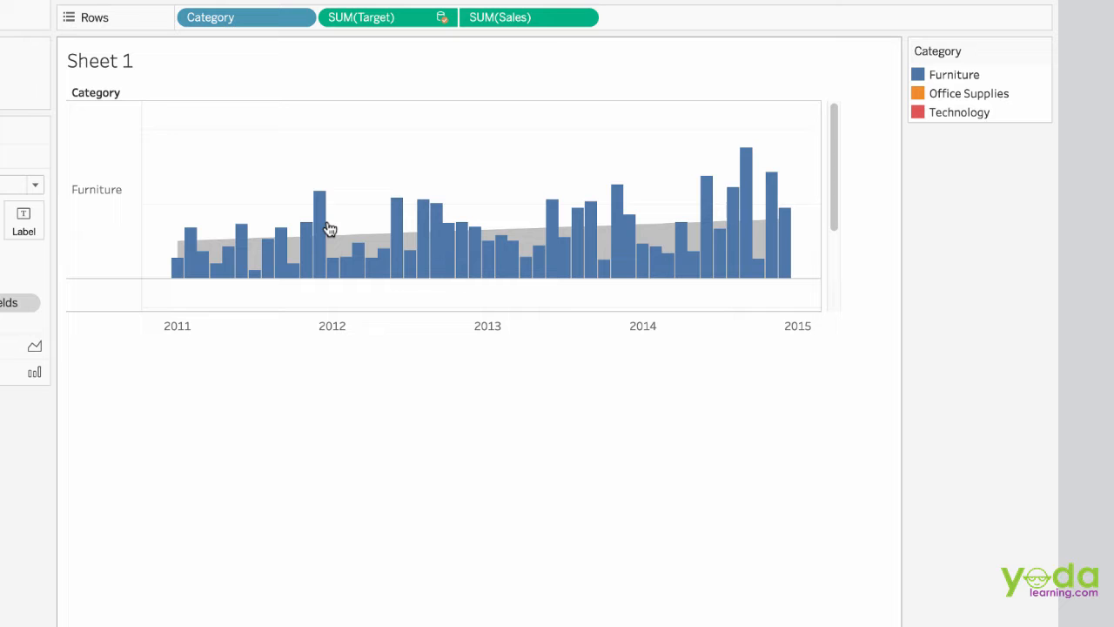
{"action": "mouse_move", "coordinate": [136, 195]}
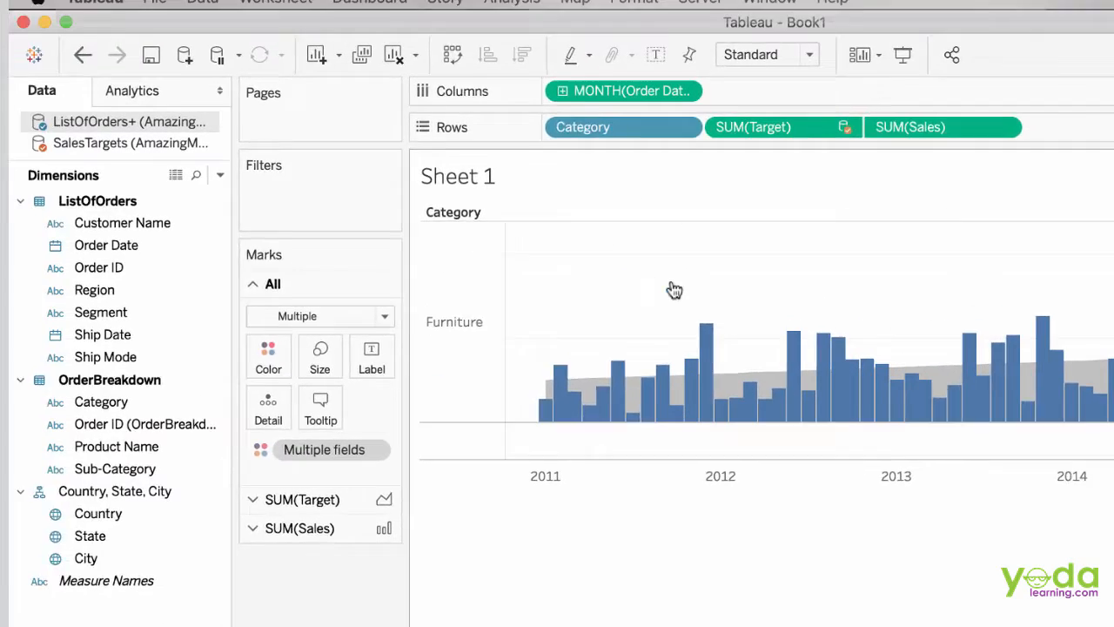
Start a new calculated field and name it 'Excess of Sales'
{"action": "left_click", "coordinate": [219, 174]}
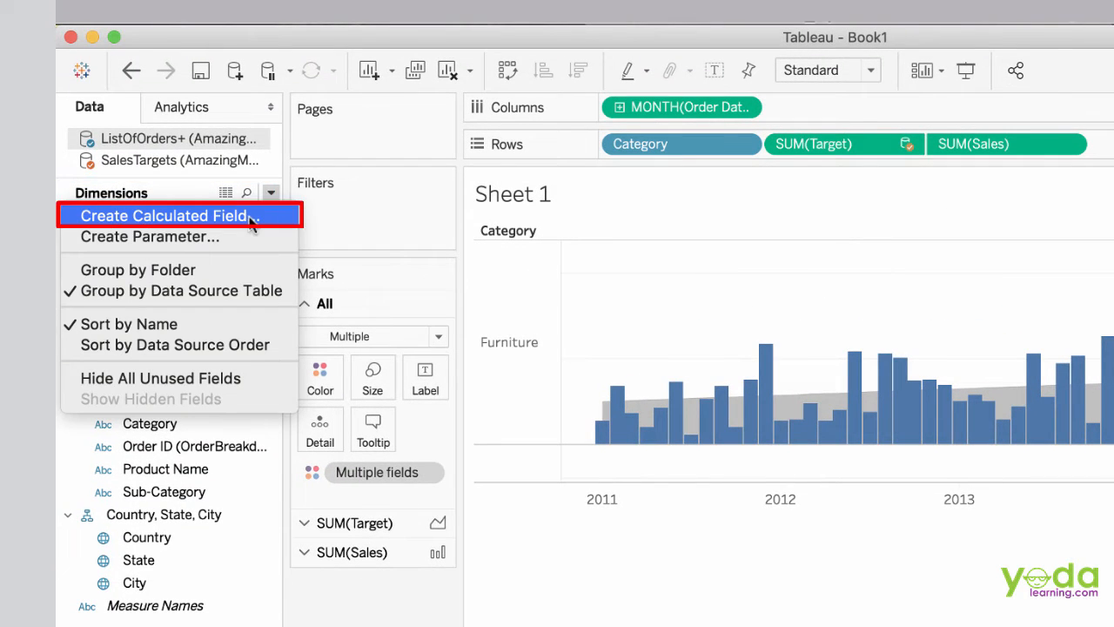
{"action": "left_click", "coordinate": [163, 216]}
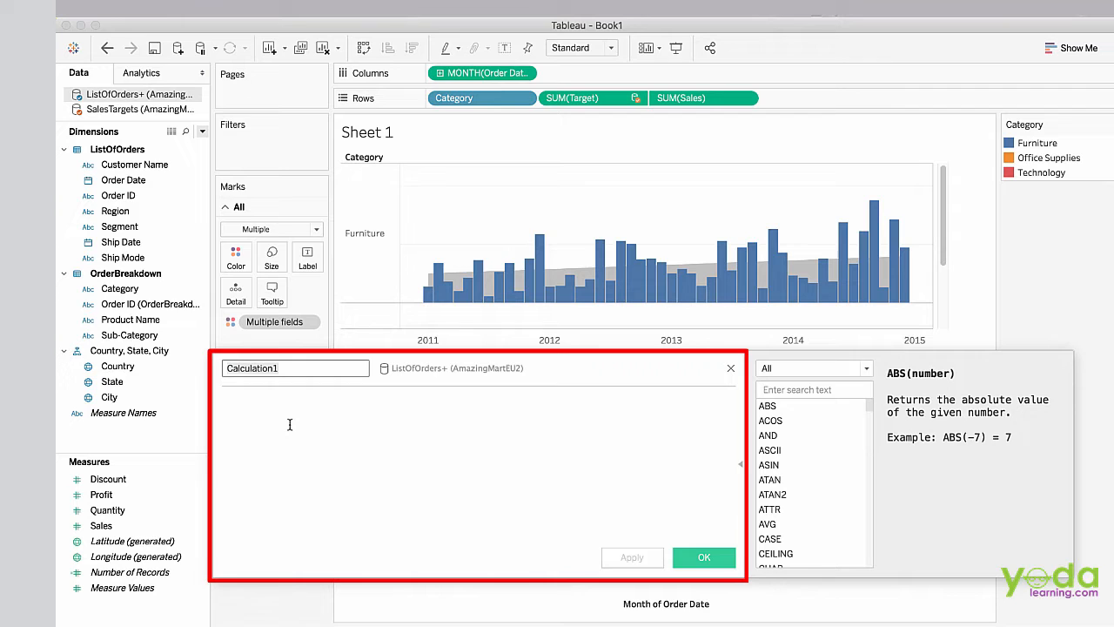
{"action": "type", "text": "Excess of S"}
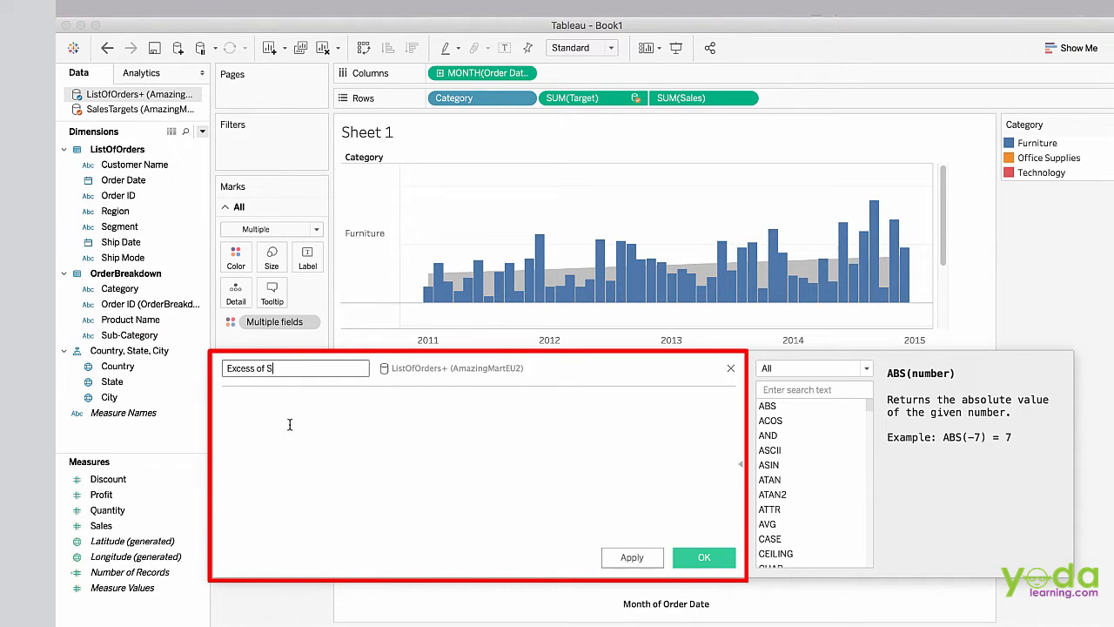
{"action": "type", "text": "ales"}
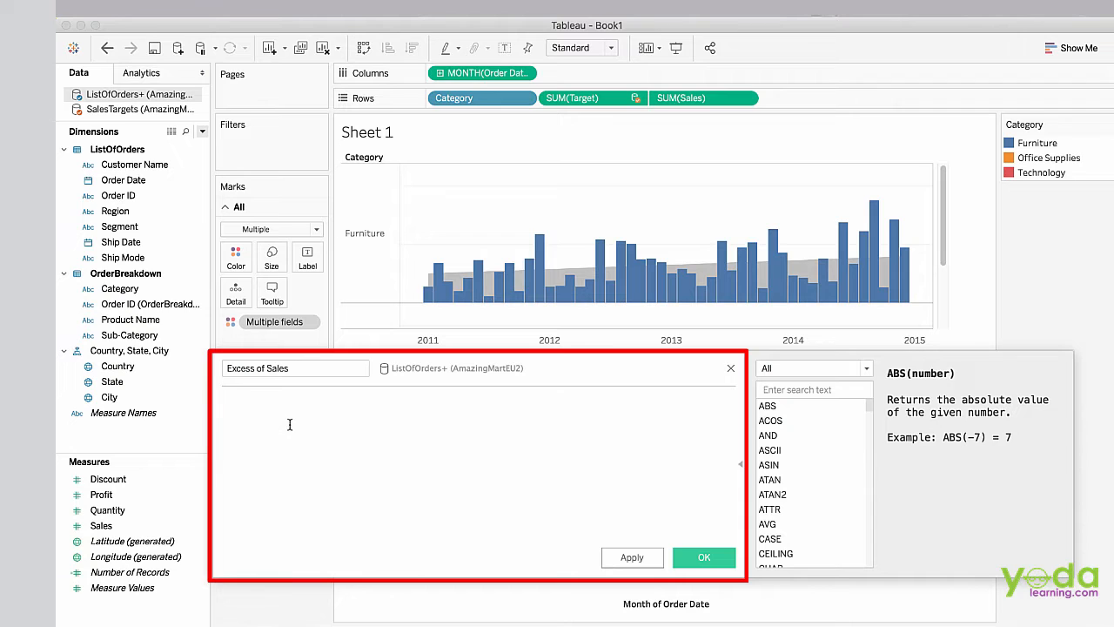
{"action": "type", "text": "sa)"}
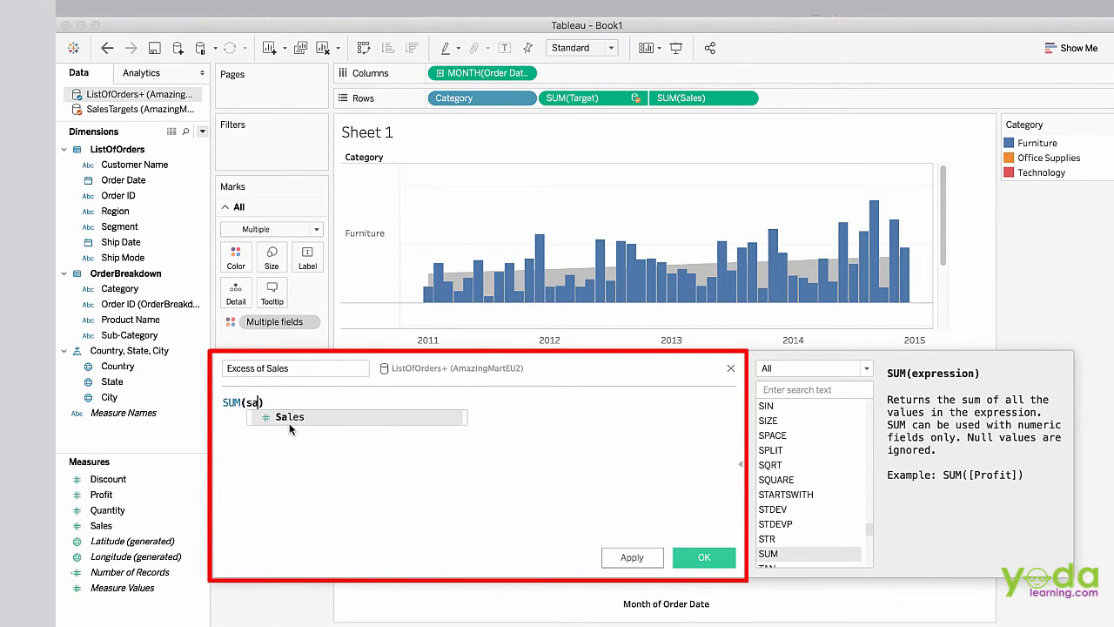
Enter the formula SUM([Sales])-SUM([SalesTargets].[Target]) and confirm the calculation is valid
{"action": "left_click", "coordinate": [289, 416]}
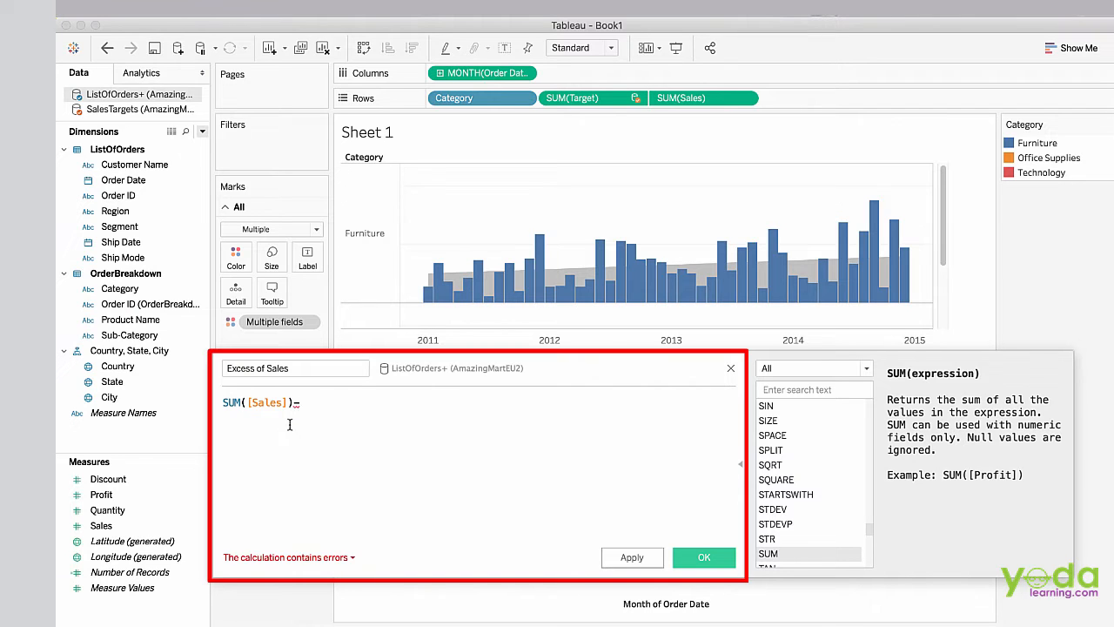
{"action": "type", "text": "-SUM(tar"}
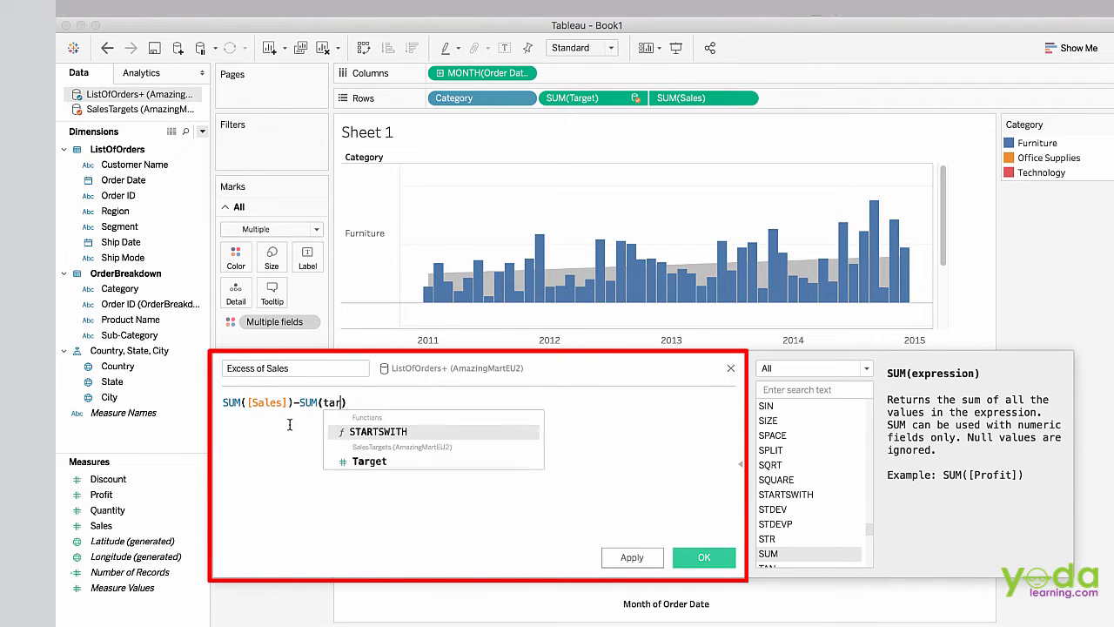
{"action": "left_click", "coordinate": [369, 460]}
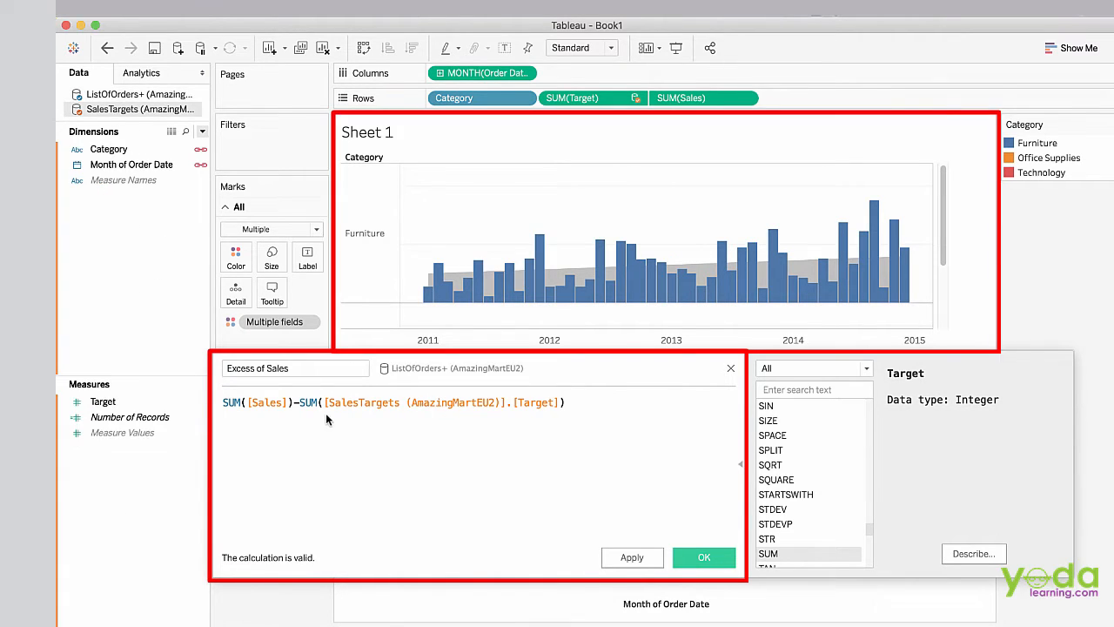
{"action": "mouse_move", "coordinate": [254, 167]}
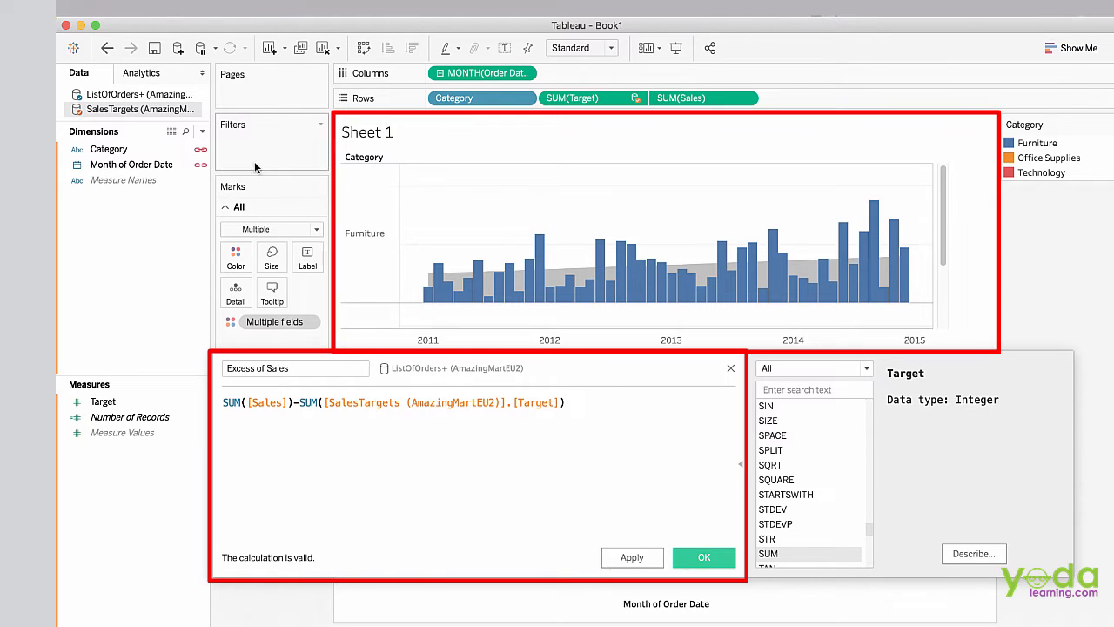
{"action": "left_click", "coordinate": [129, 418]}
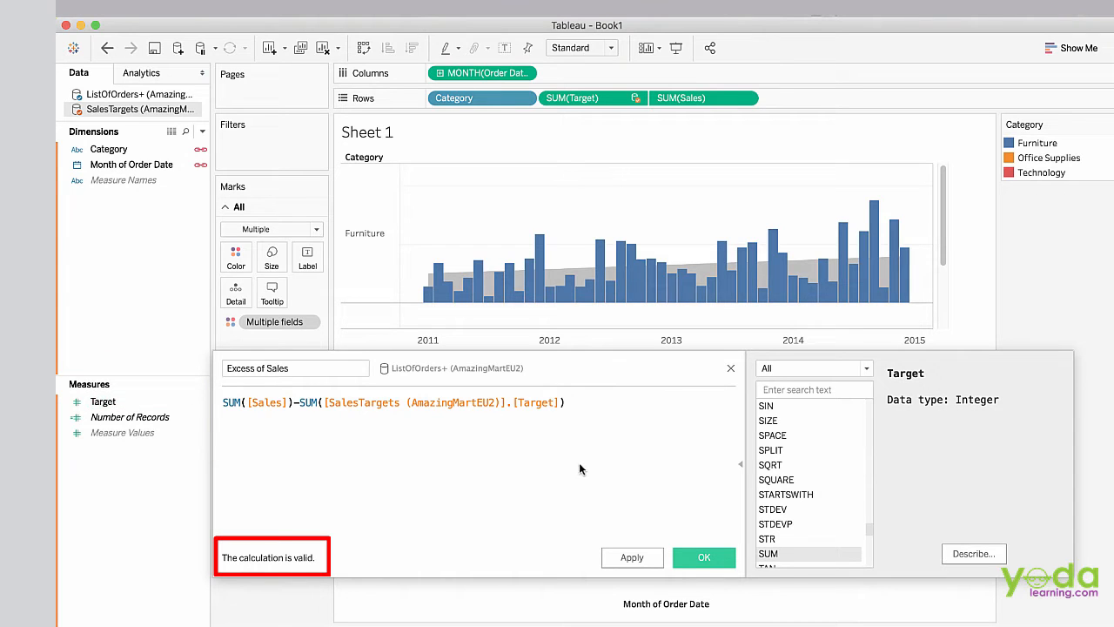
{"action": "mouse_move", "coordinate": [620, 463]}
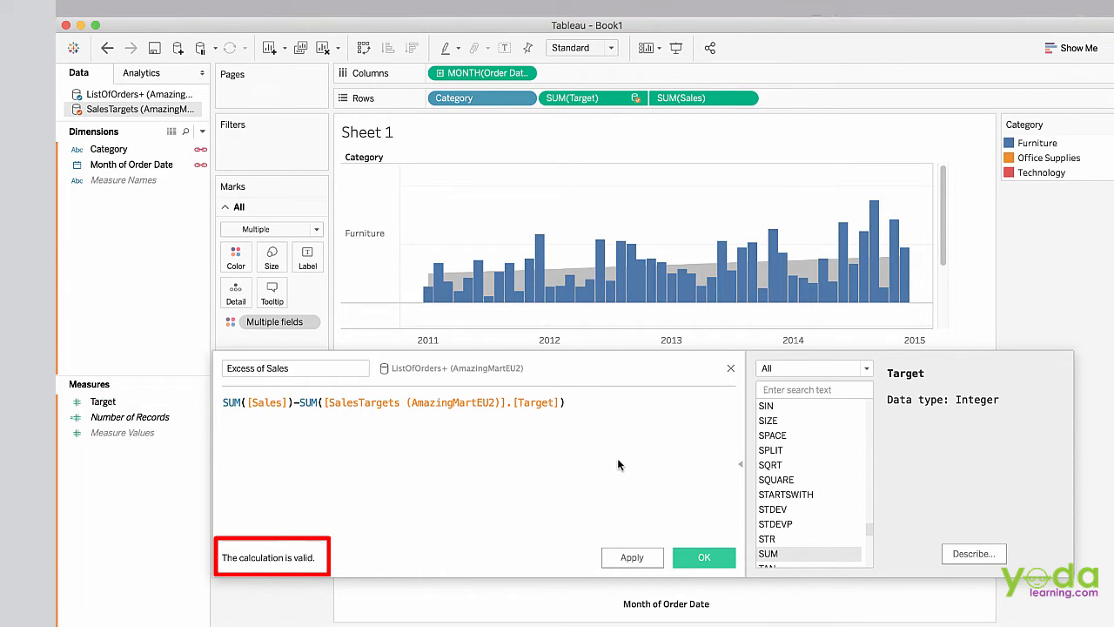
Save the Excess of Sales field and add it to Rows as a third measure
{"action": "left_click", "coordinate": [704, 558]}
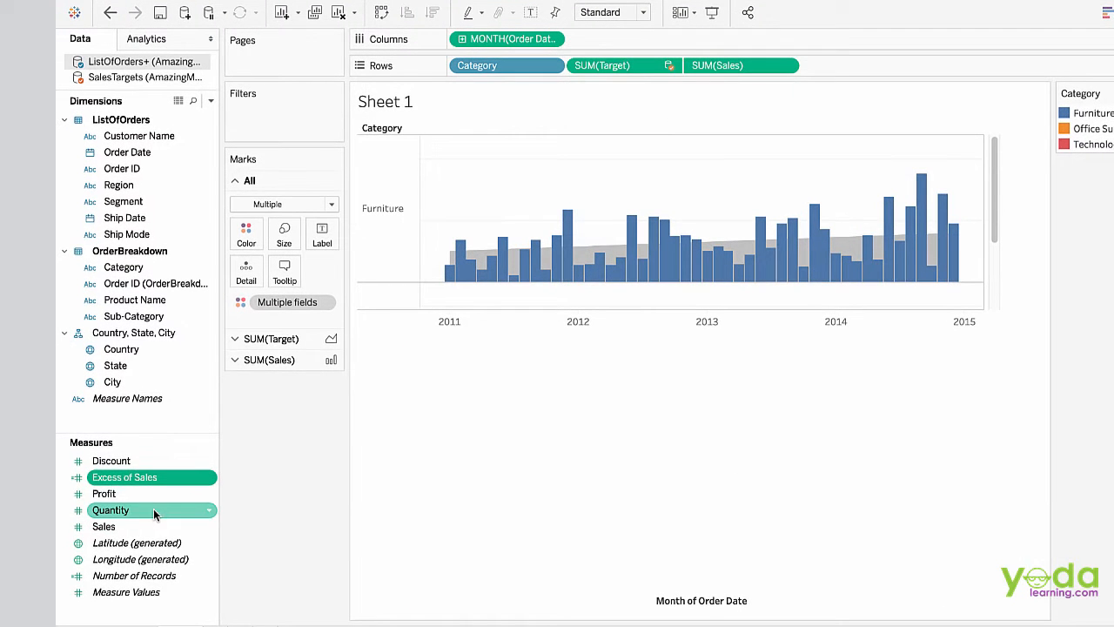
{"action": "left_click", "coordinate": [125, 477]}
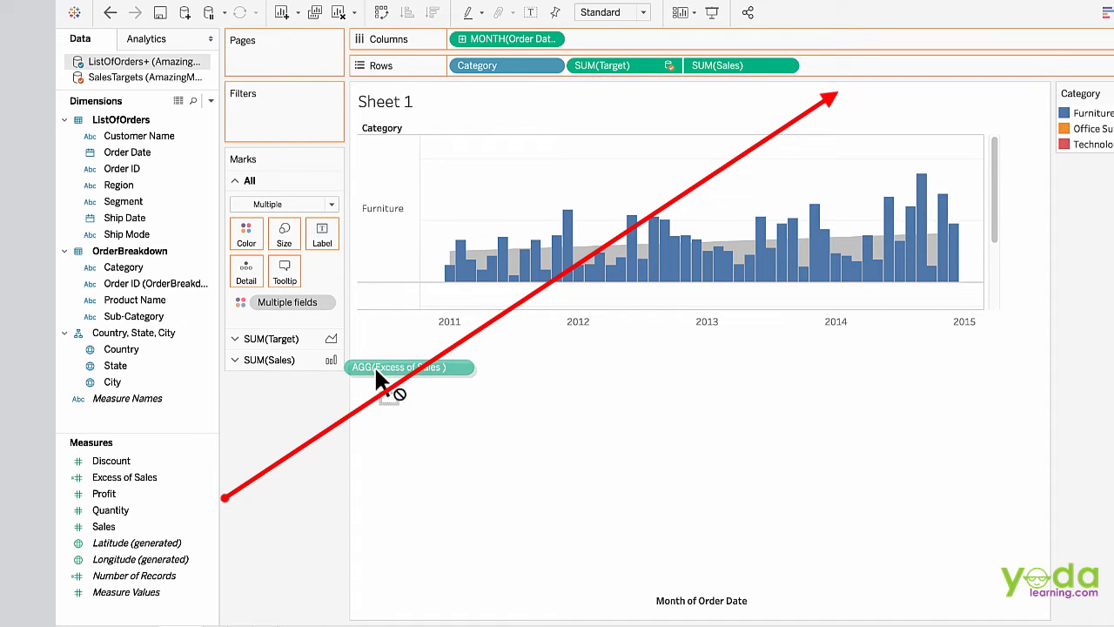
{"action": "left_click_drag", "start_coordinate": [409, 365], "coordinate": [857, 66]}
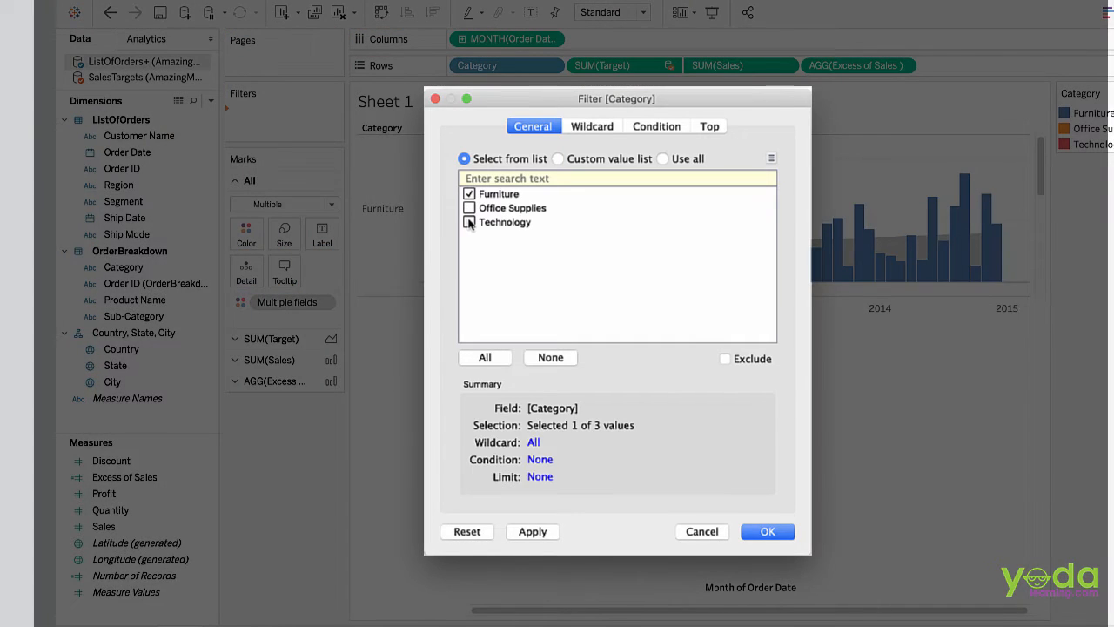
Apply and confirm the Category filter keeping only Furniture
{"action": "left_click", "coordinate": [533, 531]}
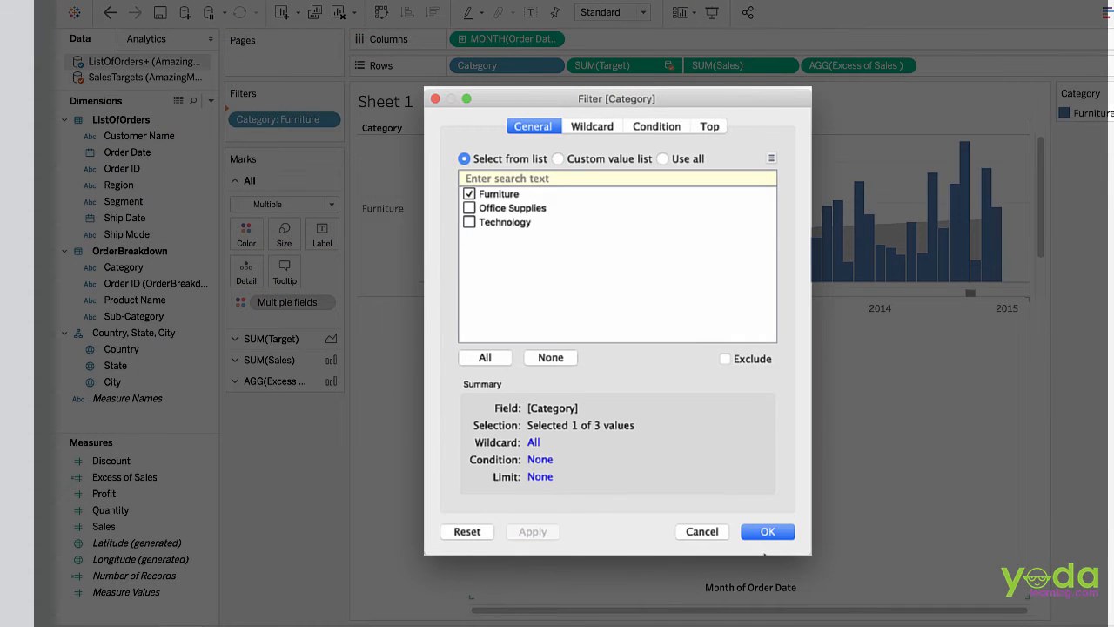
{"action": "left_click", "coordinate": [766, 531]}
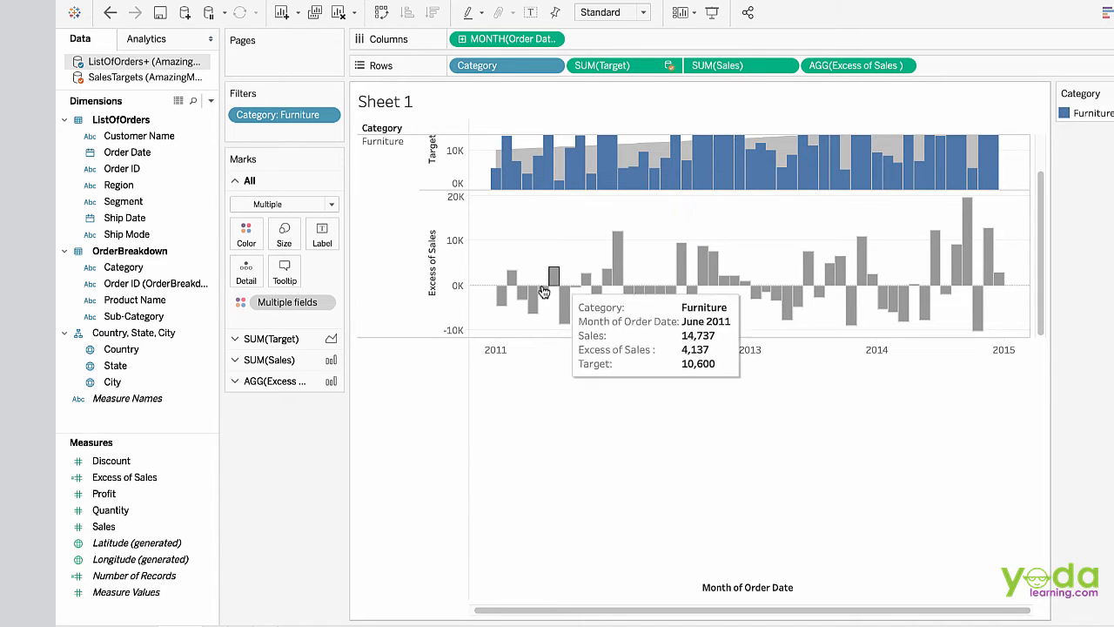
{"action": "mouse_move", "coordinate": [503, 292]}
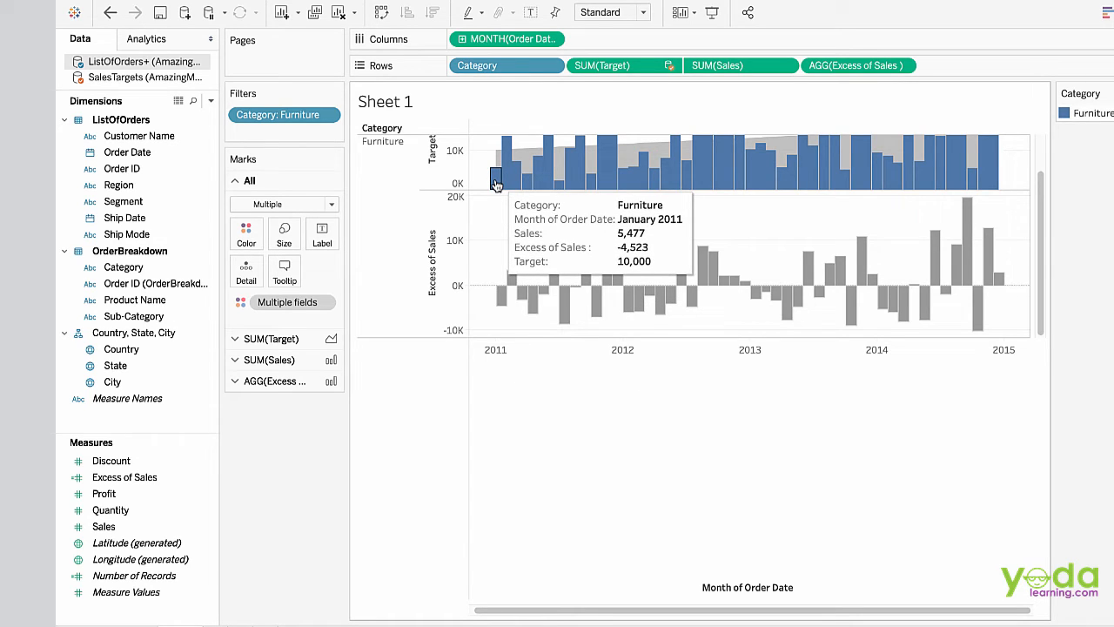
{"action": "mouse_move", "coordinate": [494, 221]}
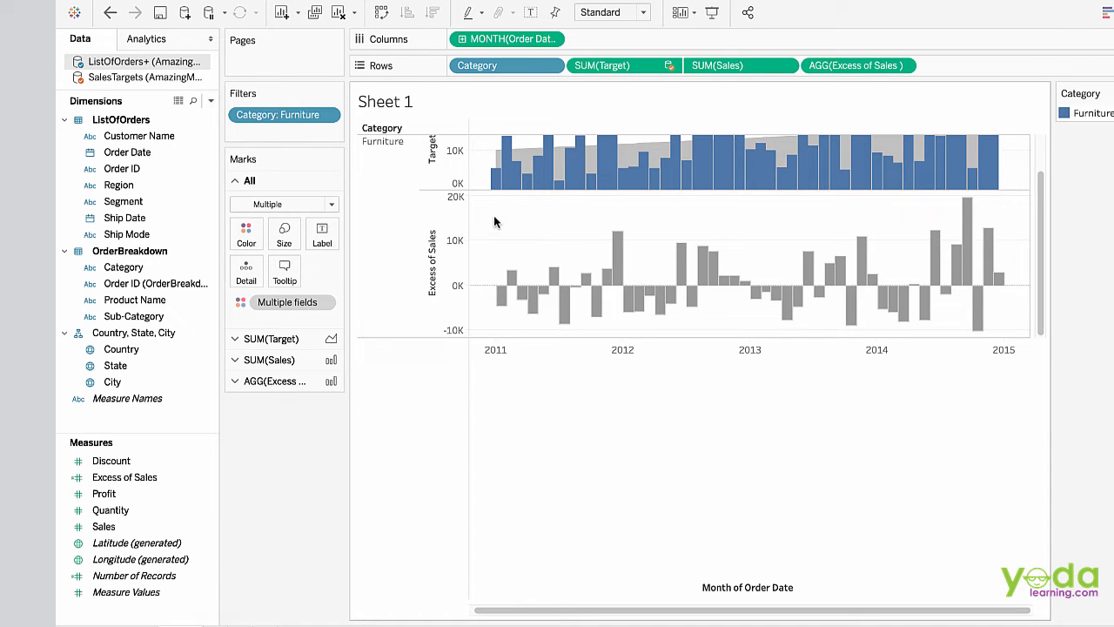
{"action": "mouse_move", "coordinate": [502, 296]}
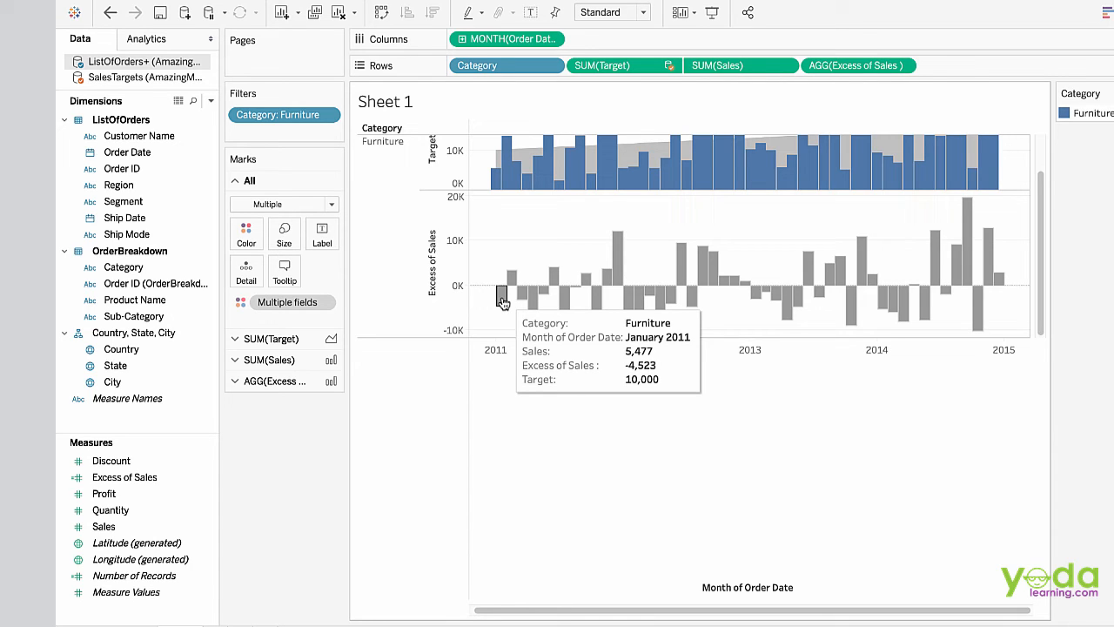
{"action": "mouse_move", "coordinate": [571, 273]}
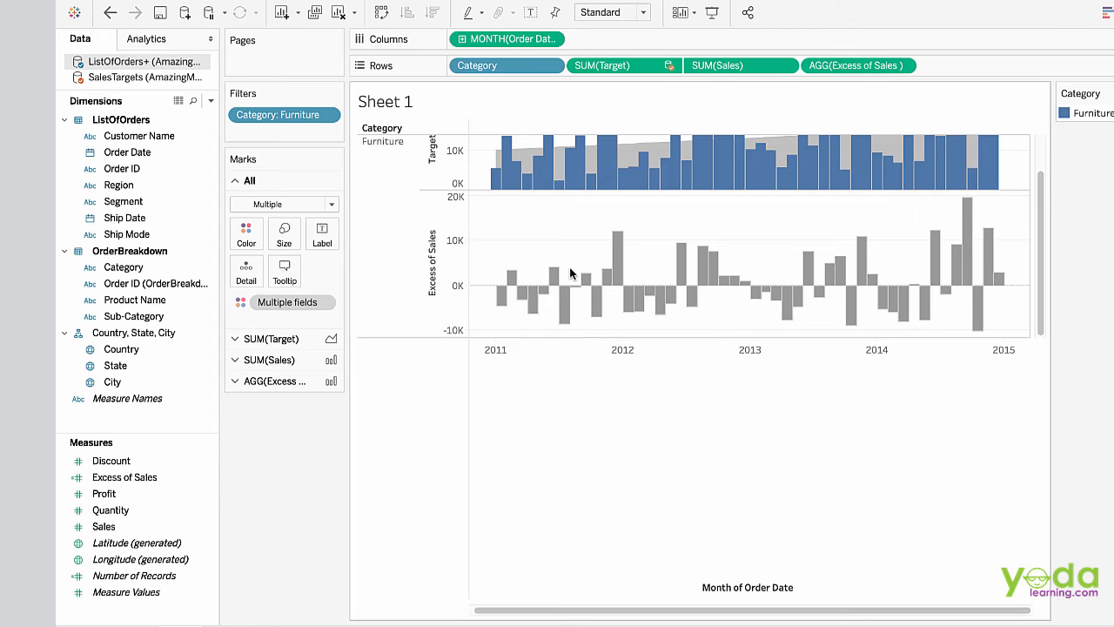
{"action": "mouse_move", "coordinate": [606, 264]}
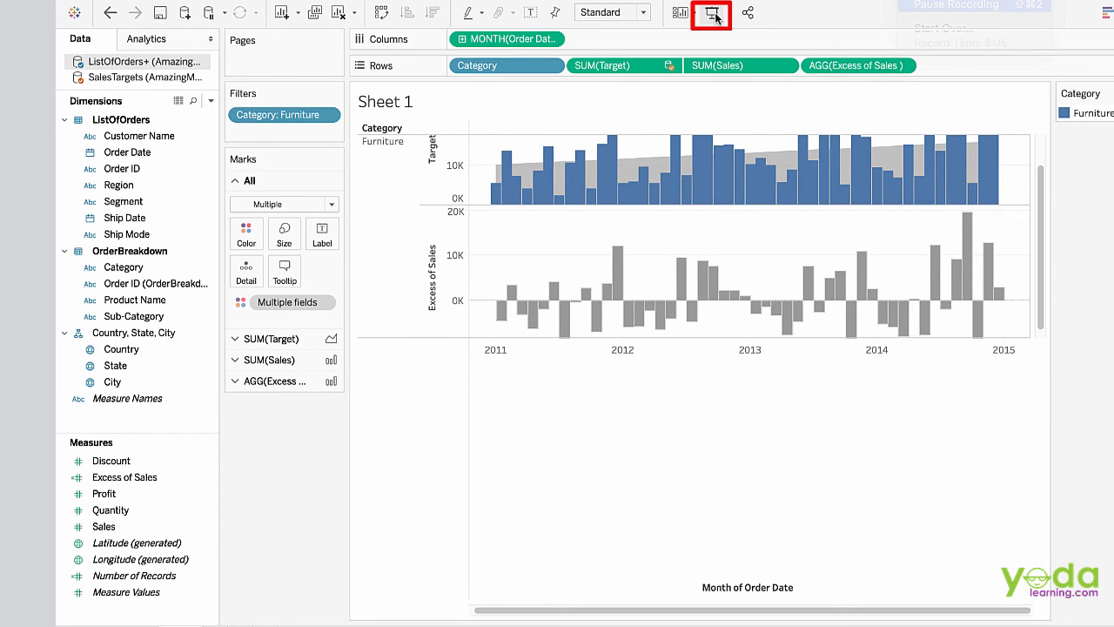
{"action": "left_click", "coordinate": [710, 13]}
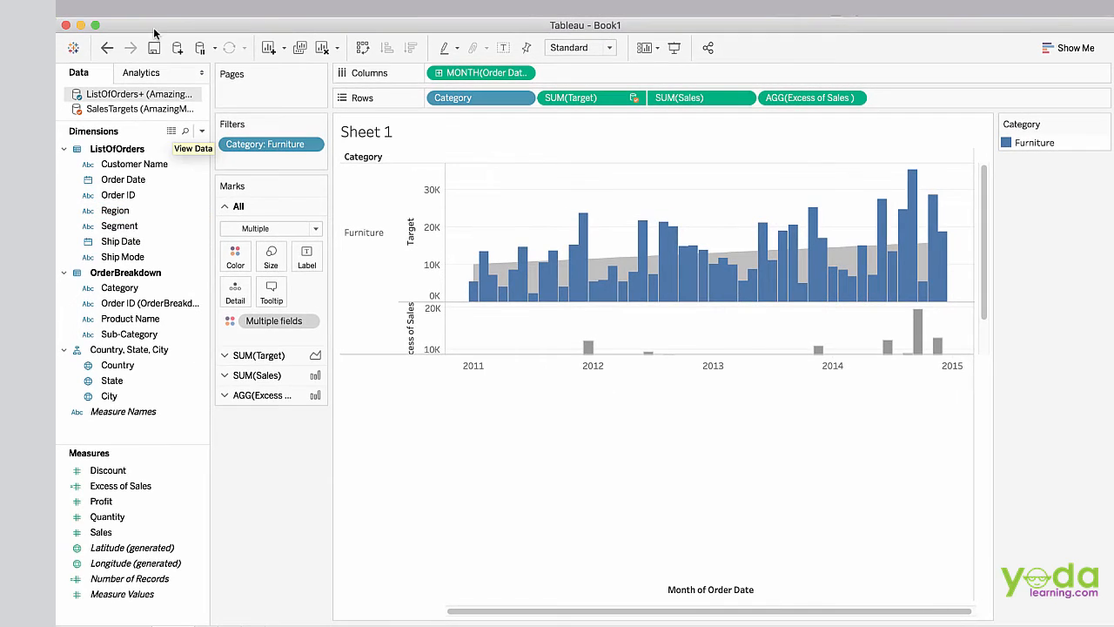
{"action": "mouse_move", "coordinate": [490, 286]}
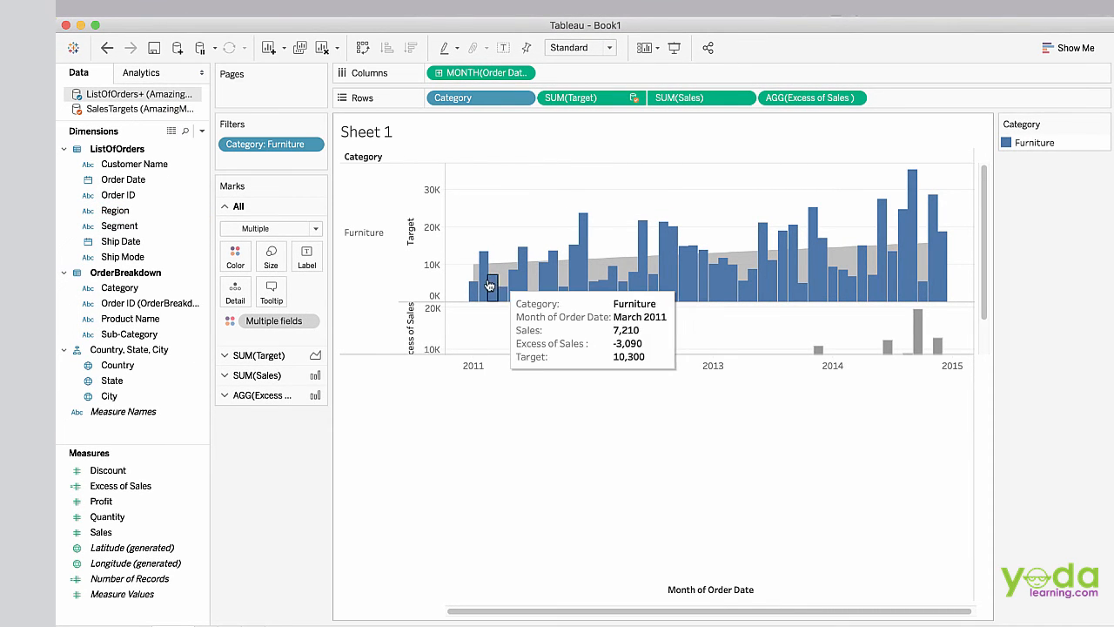
{"action": "left_click", "coordinate": [101, 502]}
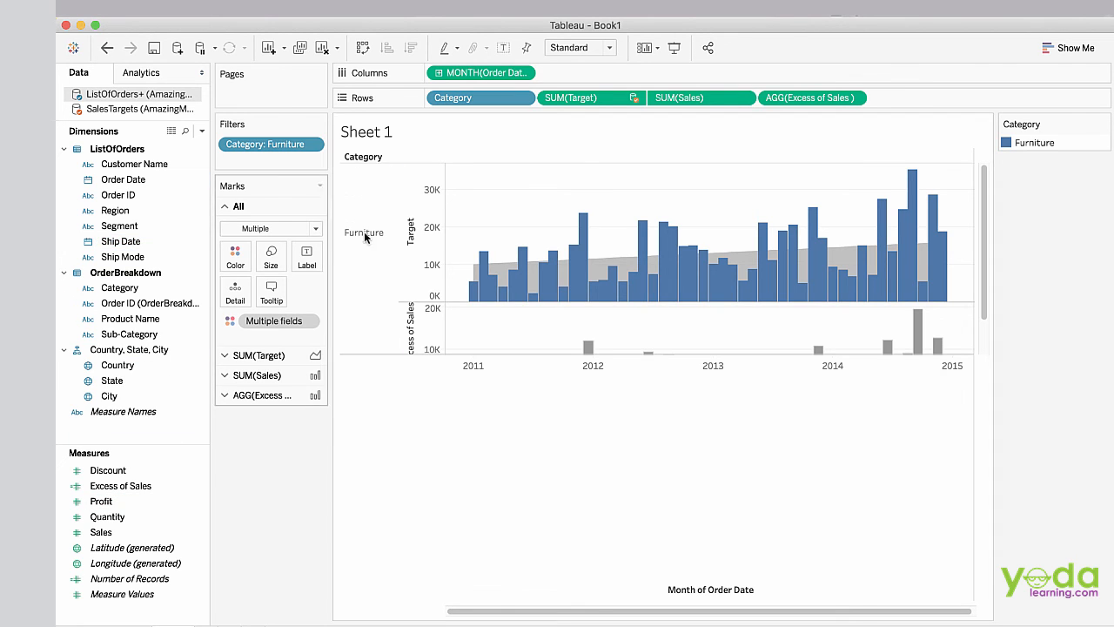
{"action": "mouse_move", "coordinate": [929, 129]}
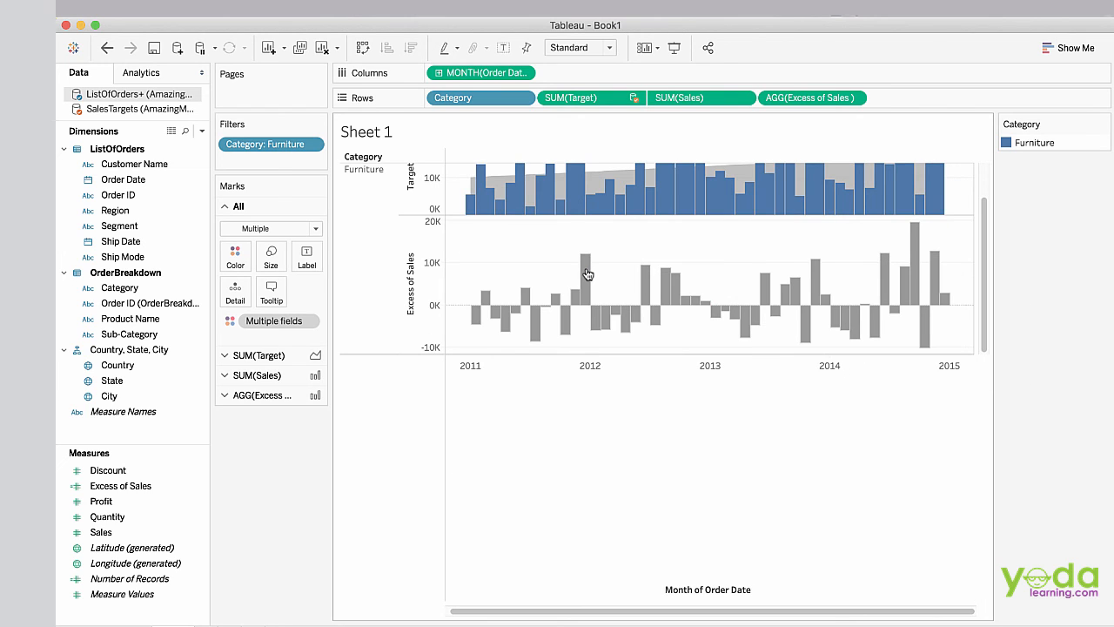
{"action": "mouse_move", "coordinate": [584, 275]}
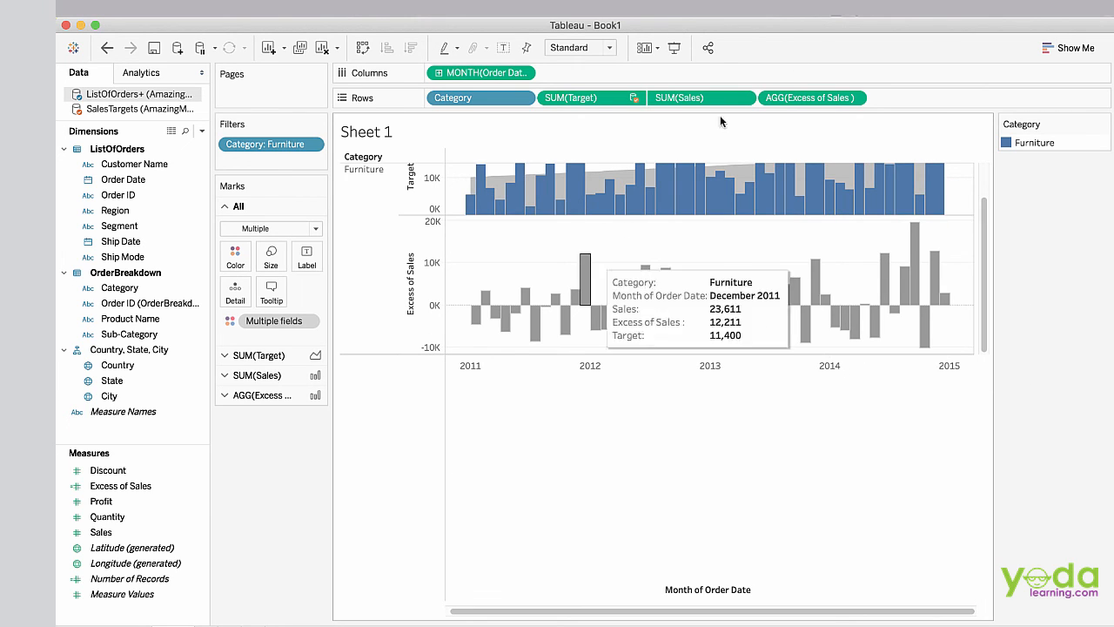